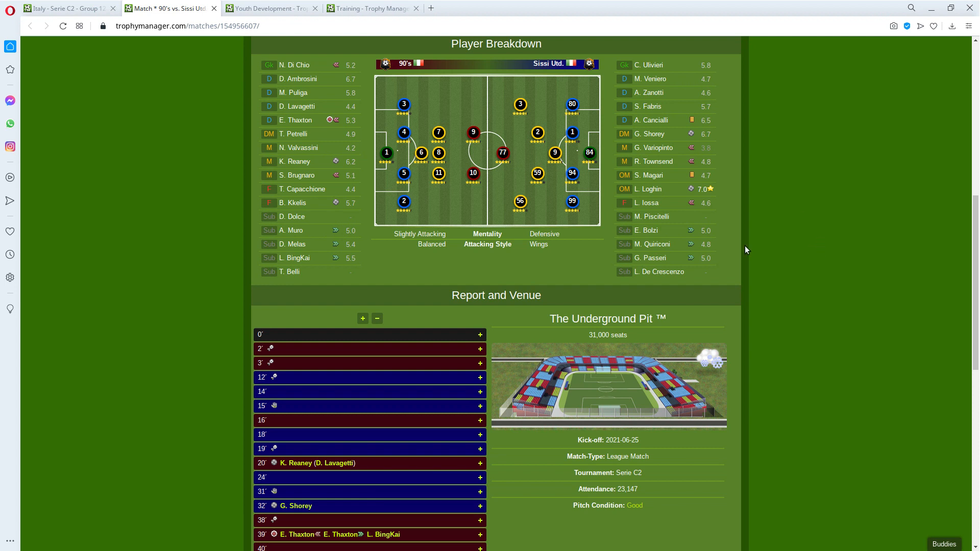
{"action": "mouse_move", "coordinate": [435, 202]}
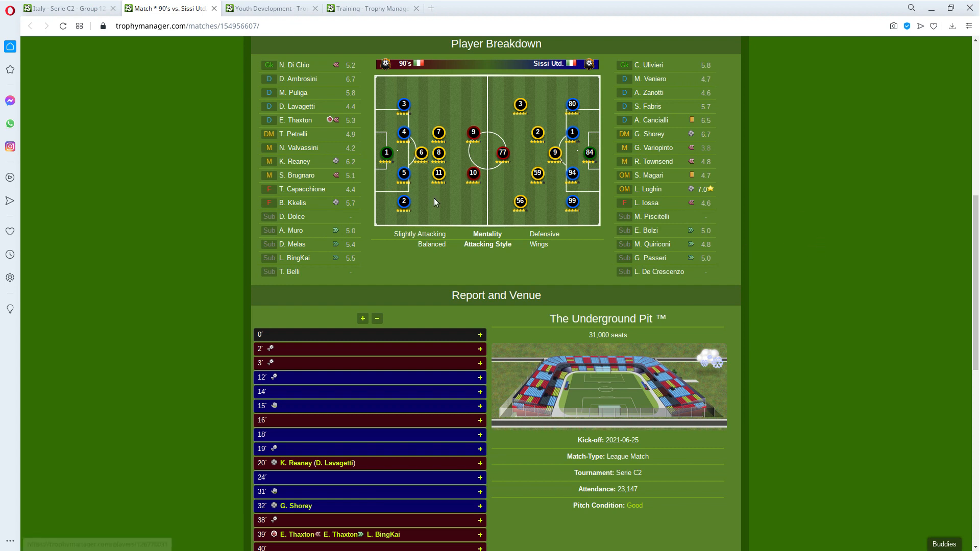
{"action": "mouse_move", "coordinate": [465, 110]}
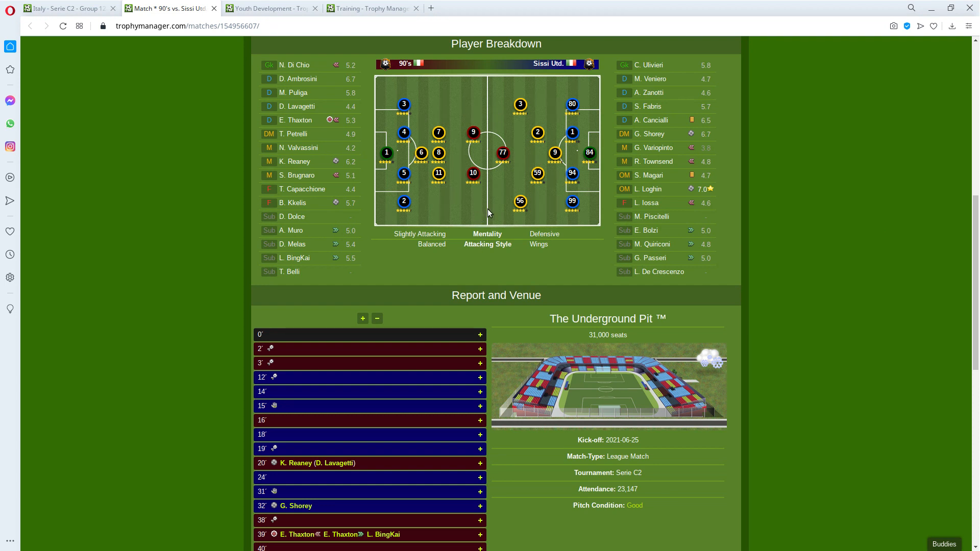
Hire Davide Talluto from the youth academy and reject prospect Rinaldo Matera.
{"action": "left_click", "coordinate": [66, 8]}
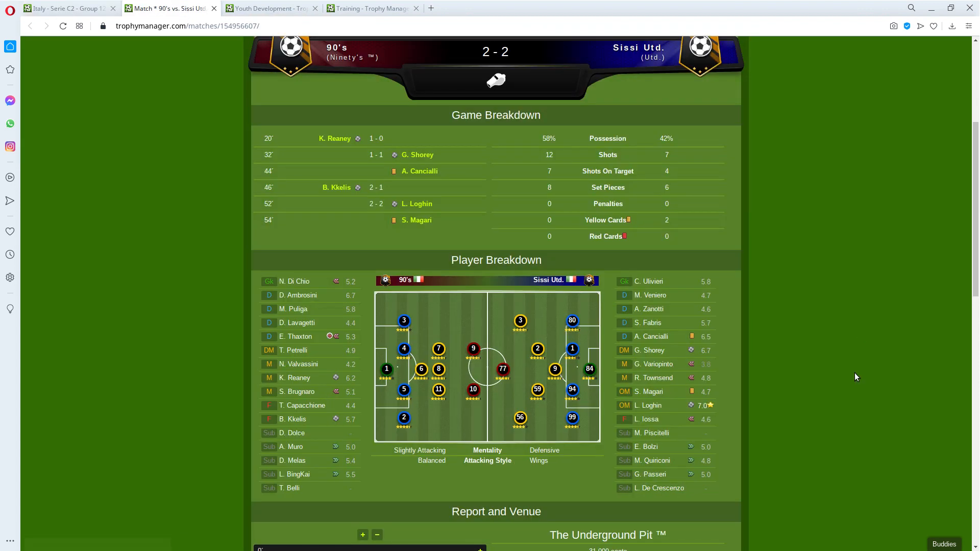
{"action": "scroll", "scroll_direction": "up", "scroll_amount": 3}
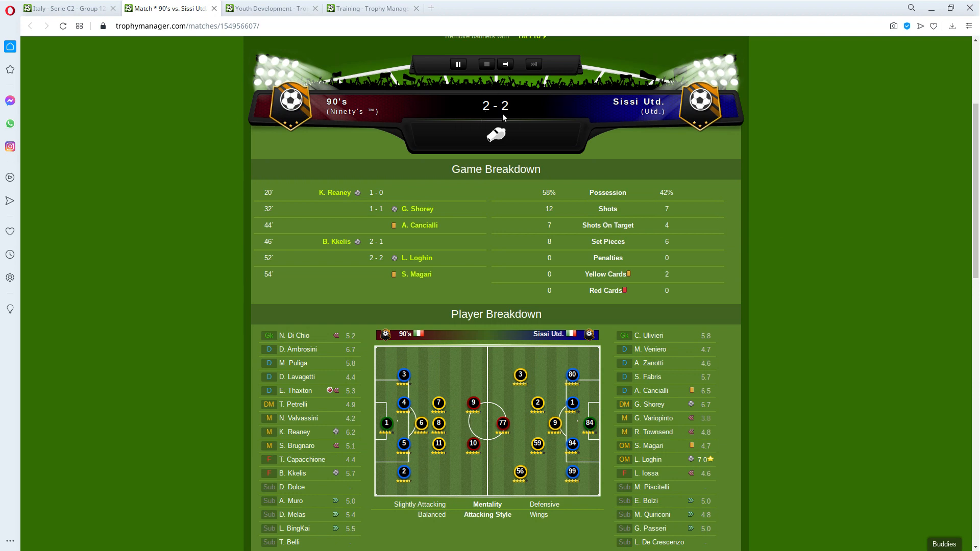
{"action": "mouse_move", "coordinate": [515, 117]}
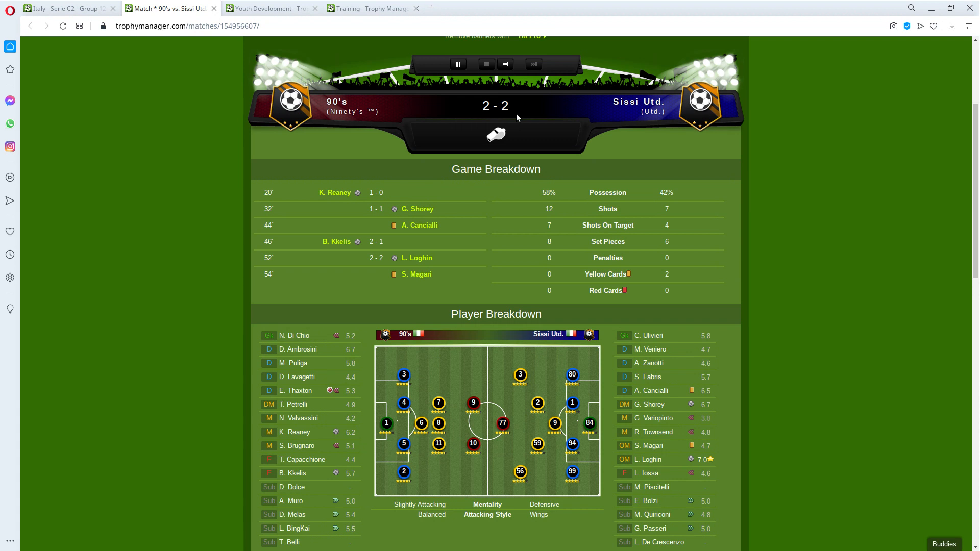
{"action": "mouse_move", "coordinate": [662, 211]}
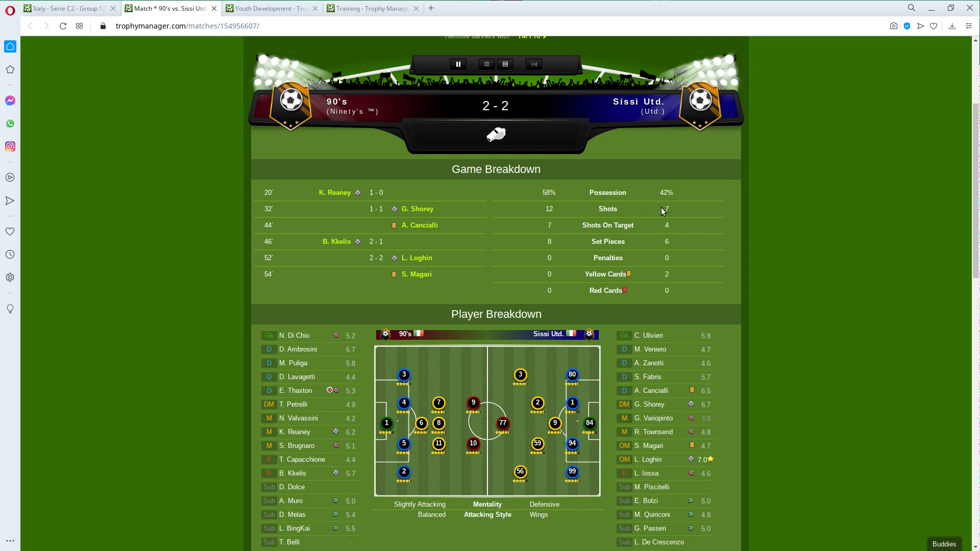
{"action": "left_click", "coordinate": [271, 8]}
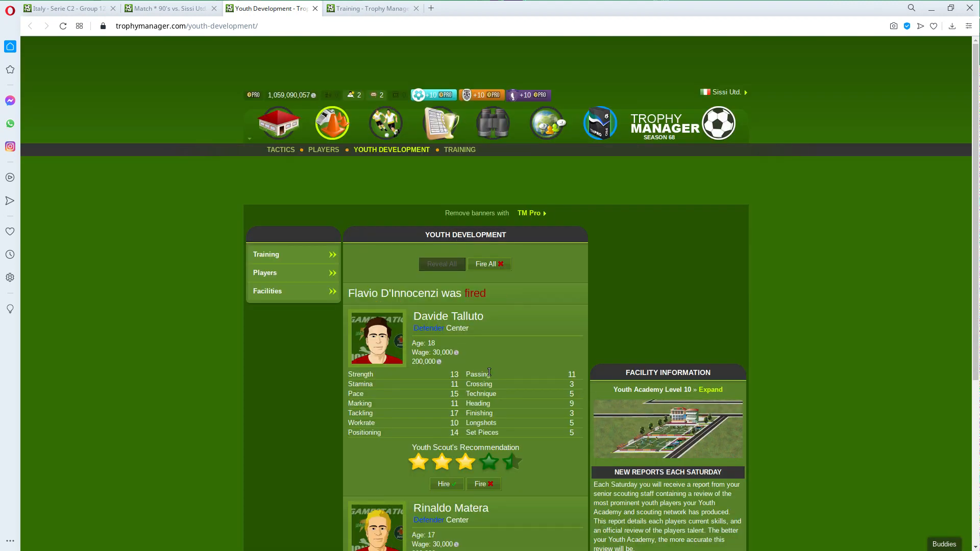
{"action": "mouse_move", "coordinate": [463, 466]}
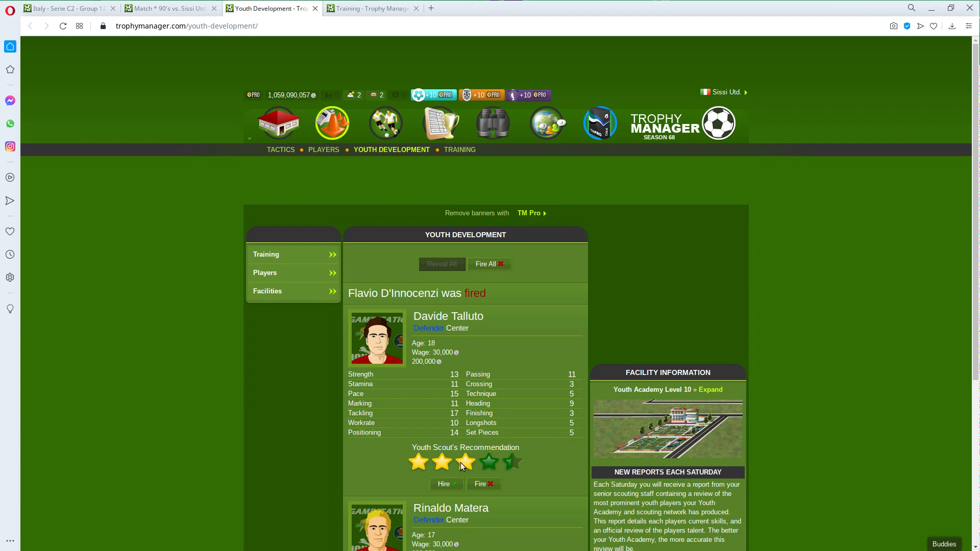
{"action": "left_click", "coordinate": [444, 484]}
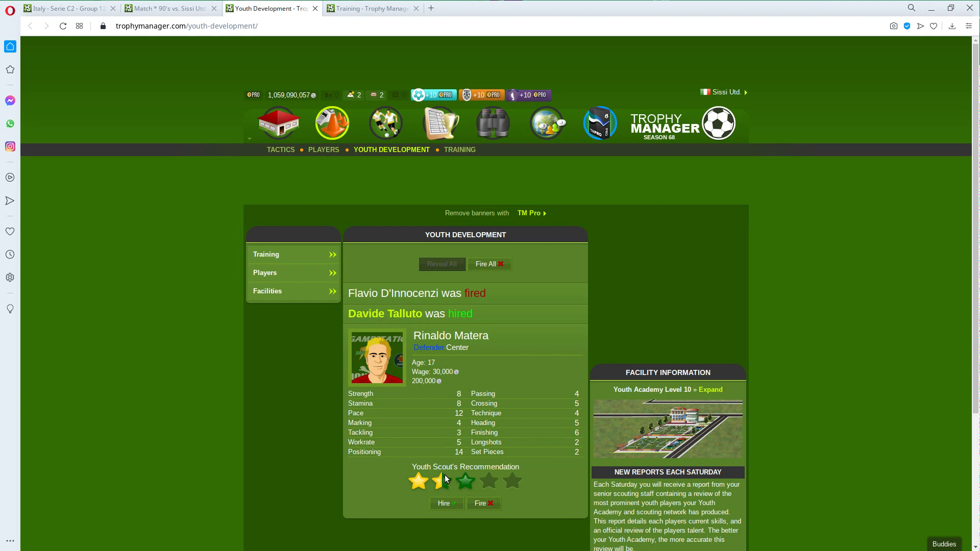
{"action": "mouse_move", "coordinate": [459, 355]}
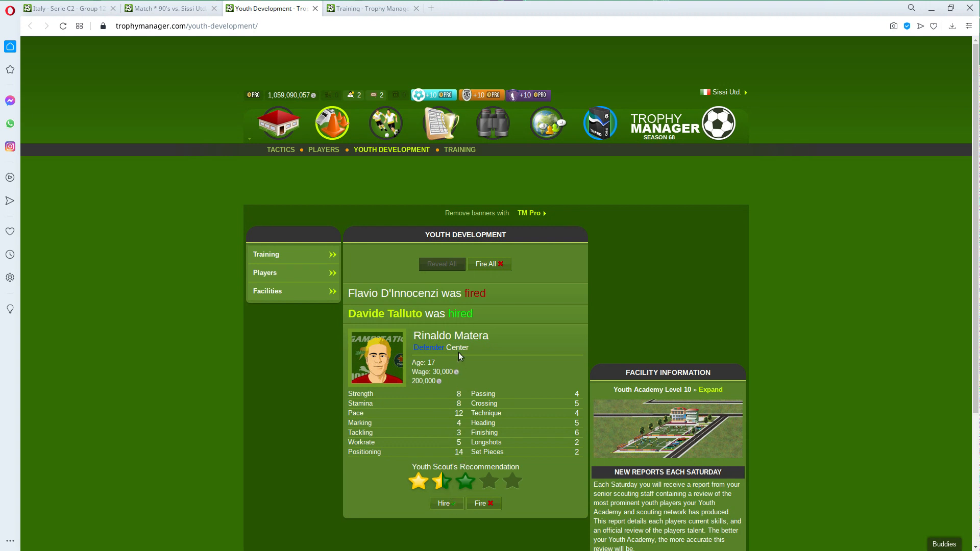
{"action": "left_click", "coordinate": [385, 313]}
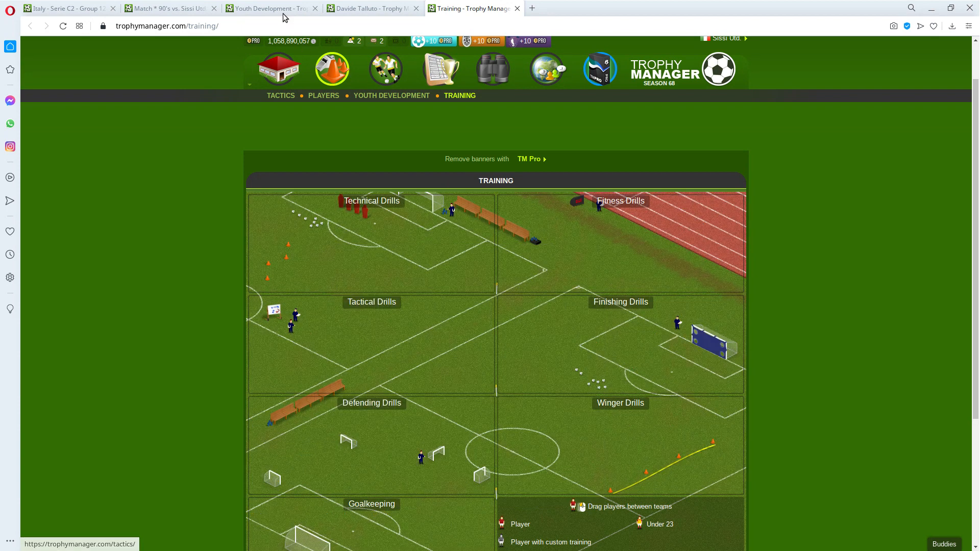
Demote Davide Talluto to the reserves from his player profile and confirm.
{"action": "left_click", "coordinate": [372, 8]}
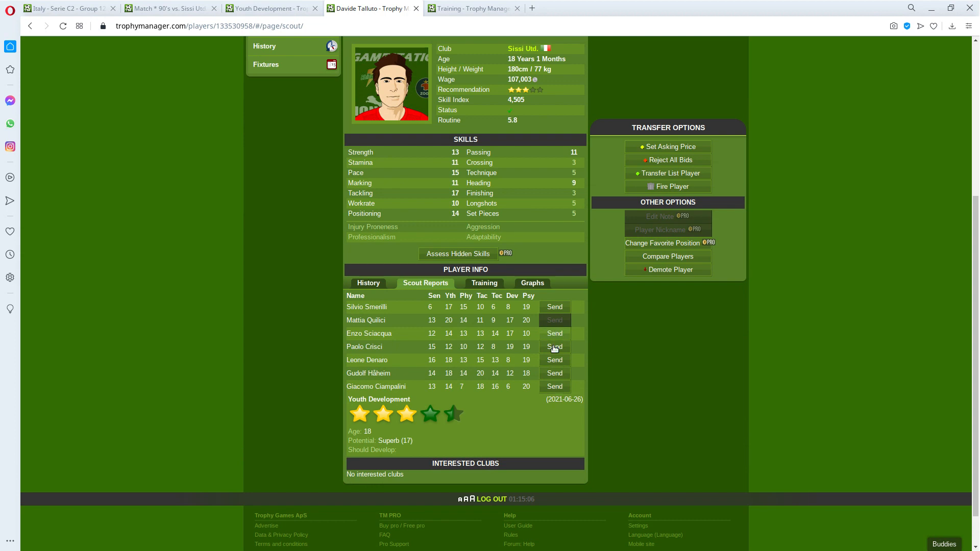
{"action": "scroll", "scroll_direction": "down", "scroll_amount": 3}
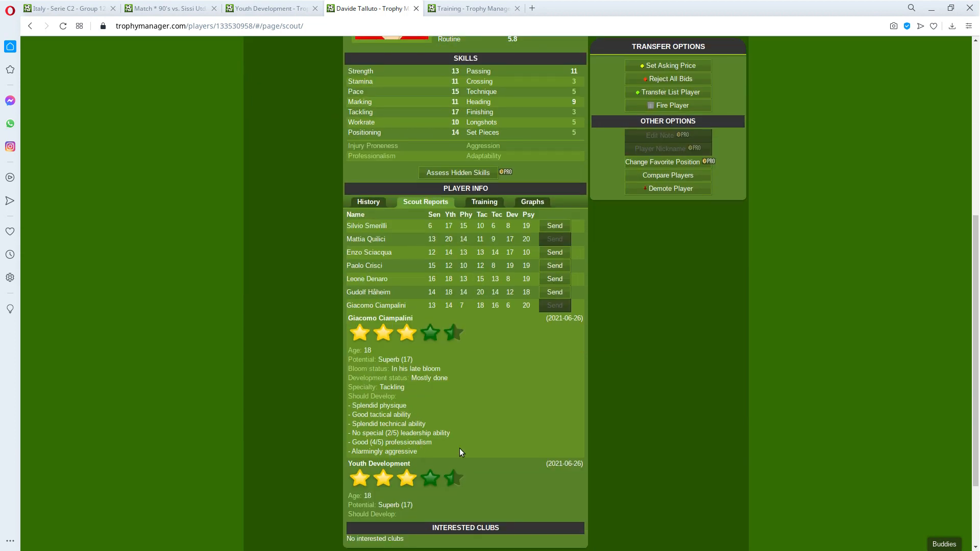
{"action": "left_click", "coordinate": [670, 188]}
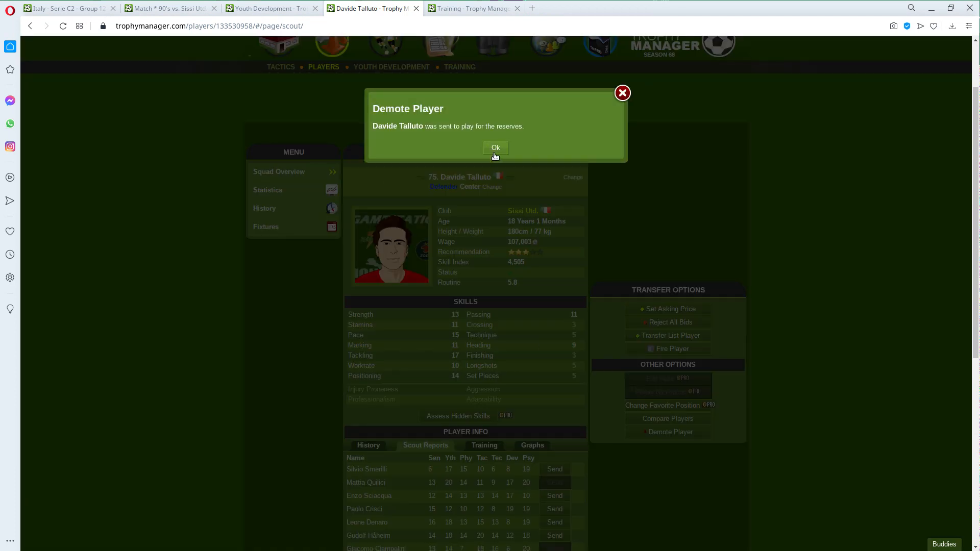
{"action": "left_click", "coordinate": [495, 148]}
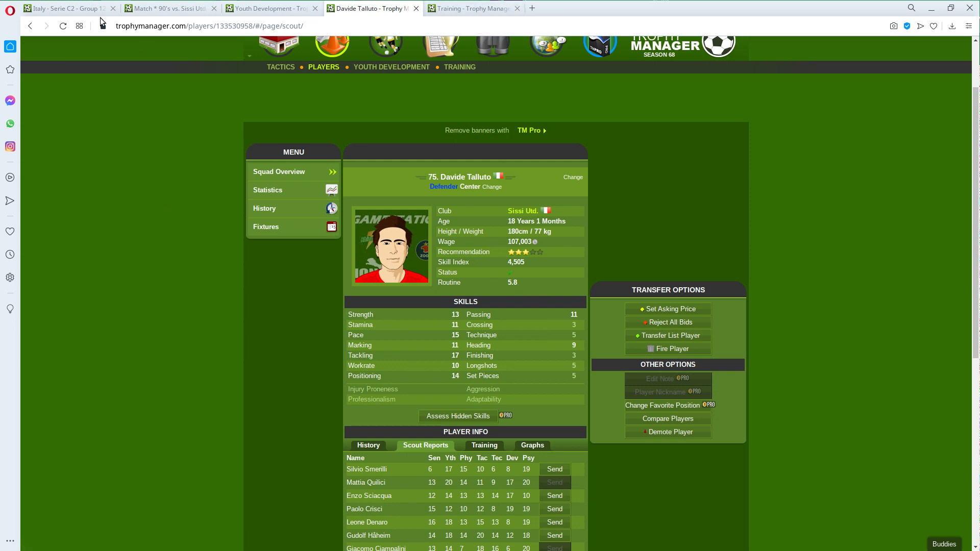
Return to the Italy Serie C2 Group 12 league table.
{"action": "left_click", "coordinate": [66, 8]}
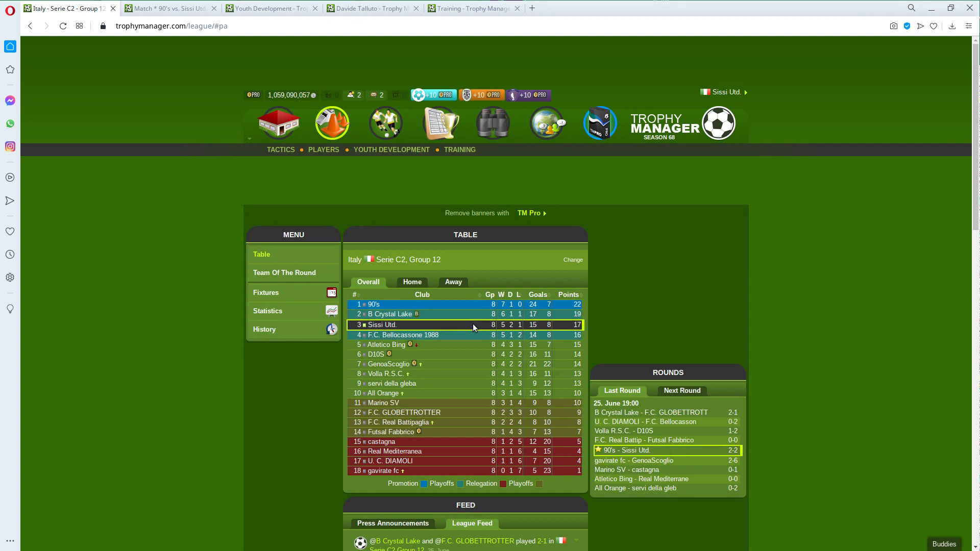